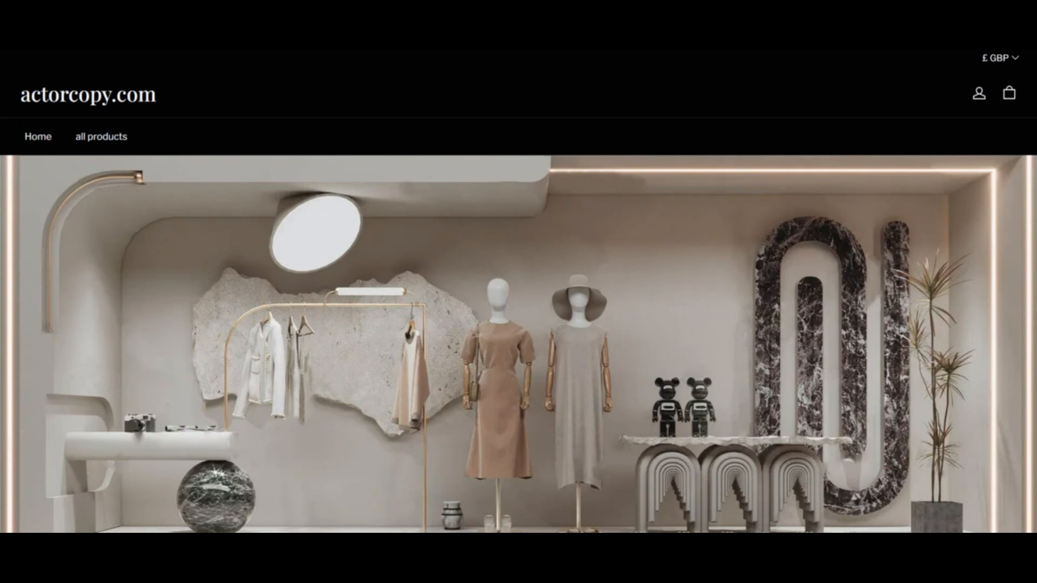
pyautogui.scroll(-3)
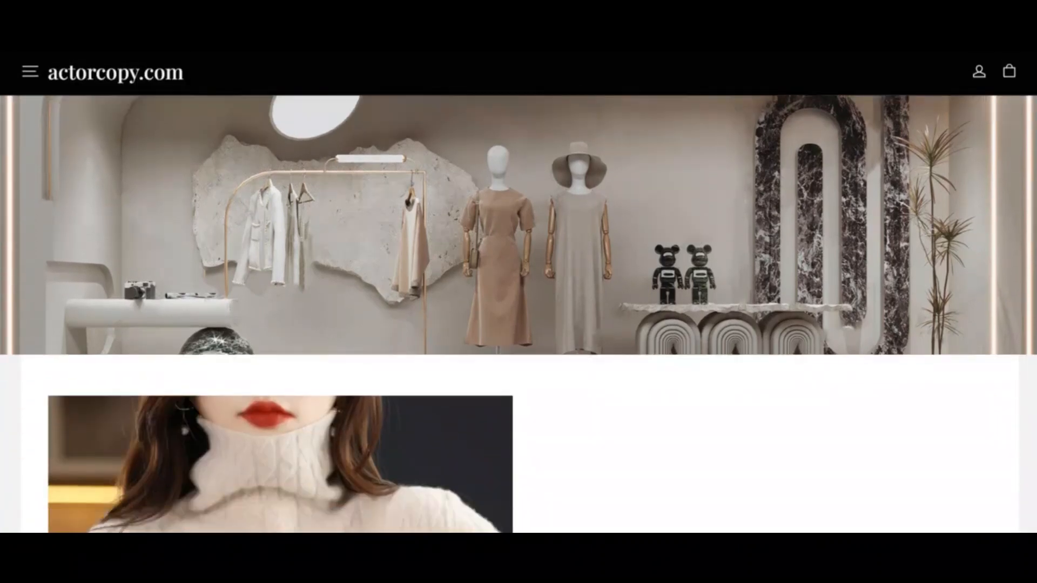
pyautogui.scroll(-3)
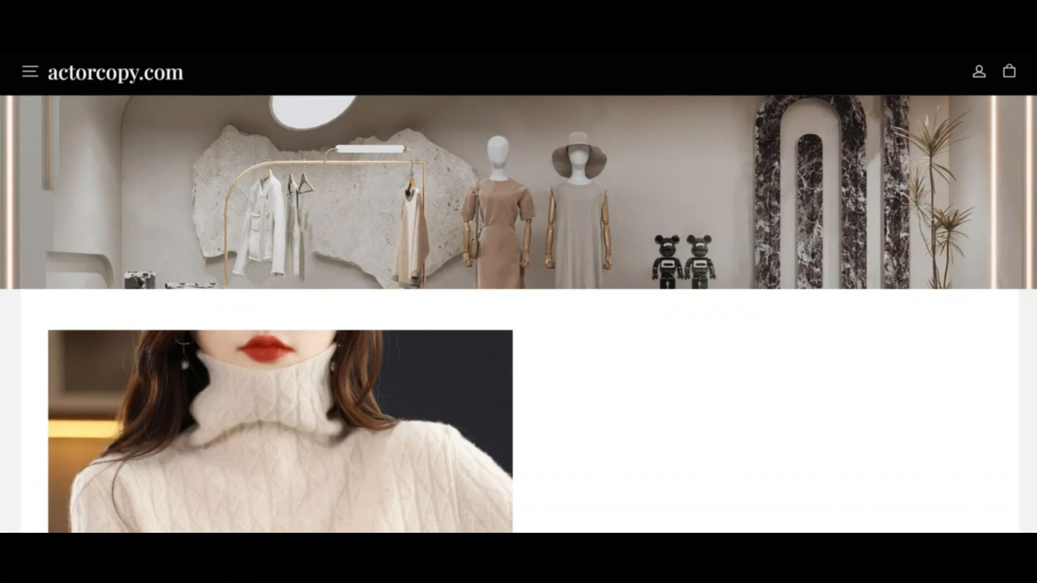
pyautogui.scroll(-3)
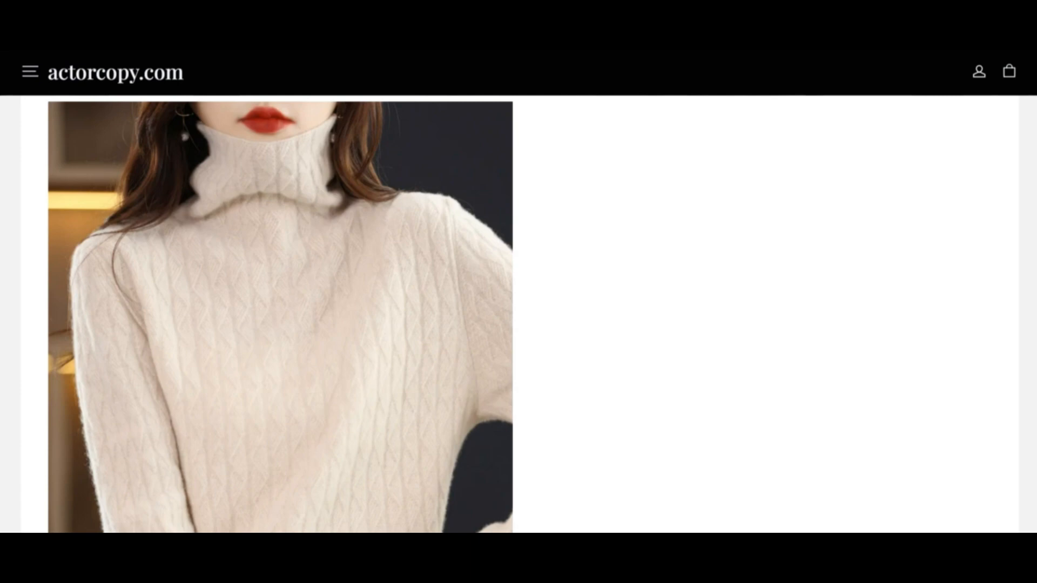
pyautogui.scroll(-3)
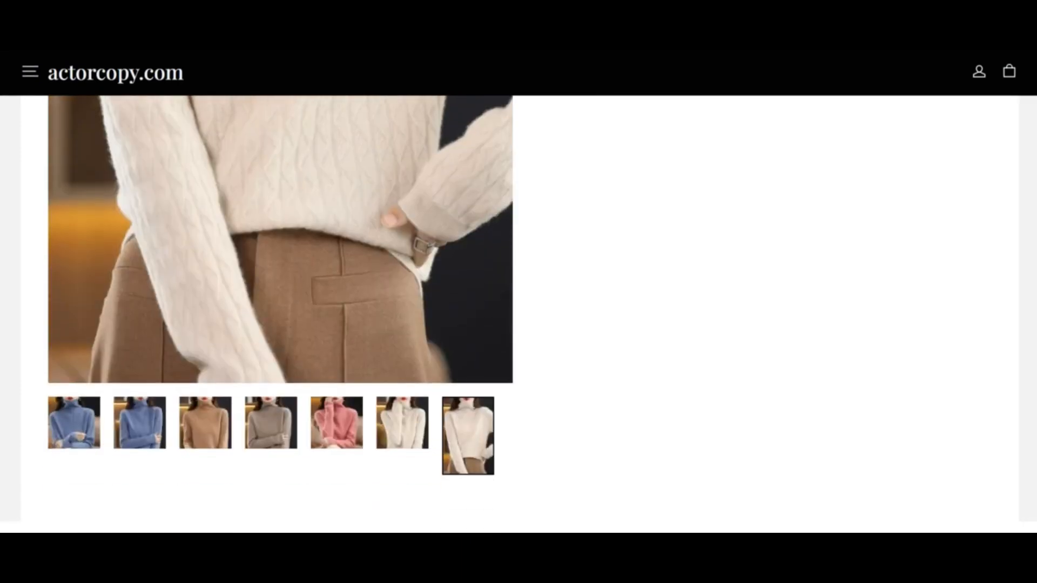